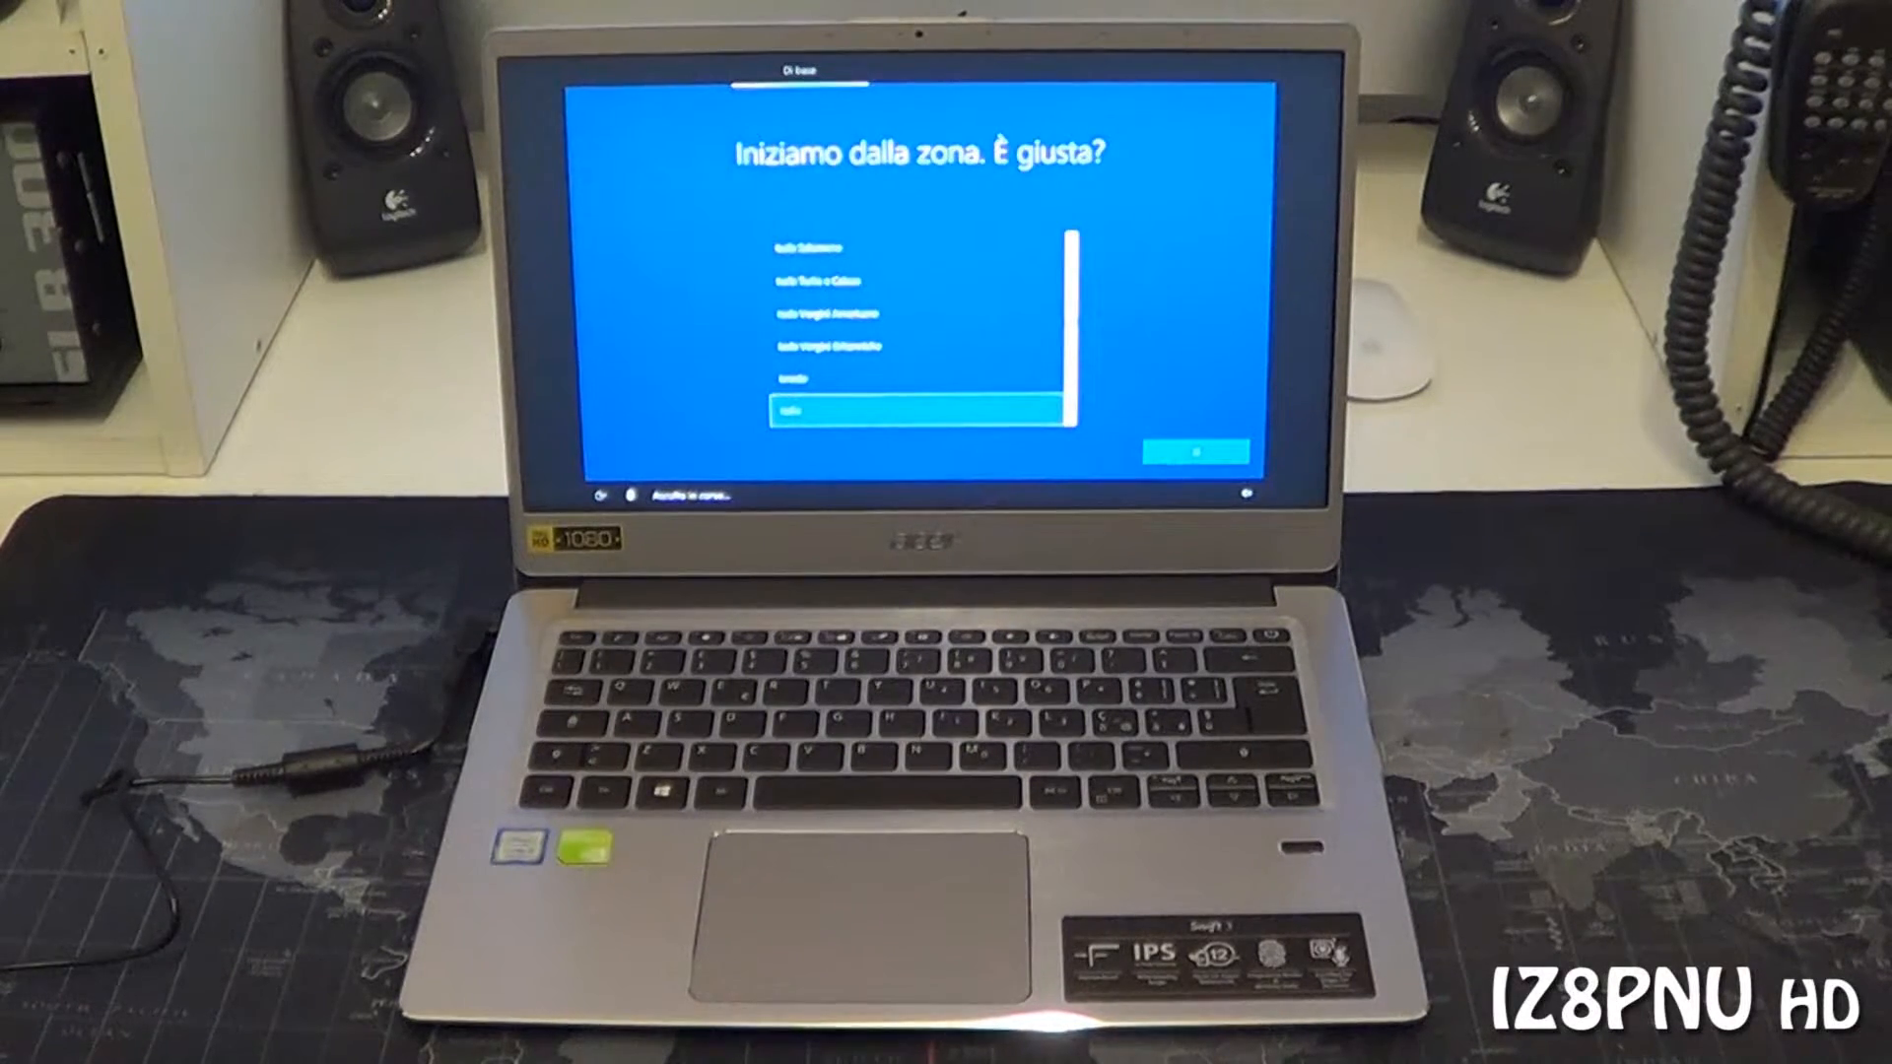
Step: Choose Italia as region and Italiano as keyboard, skipping a second layout
click(1173, 452)
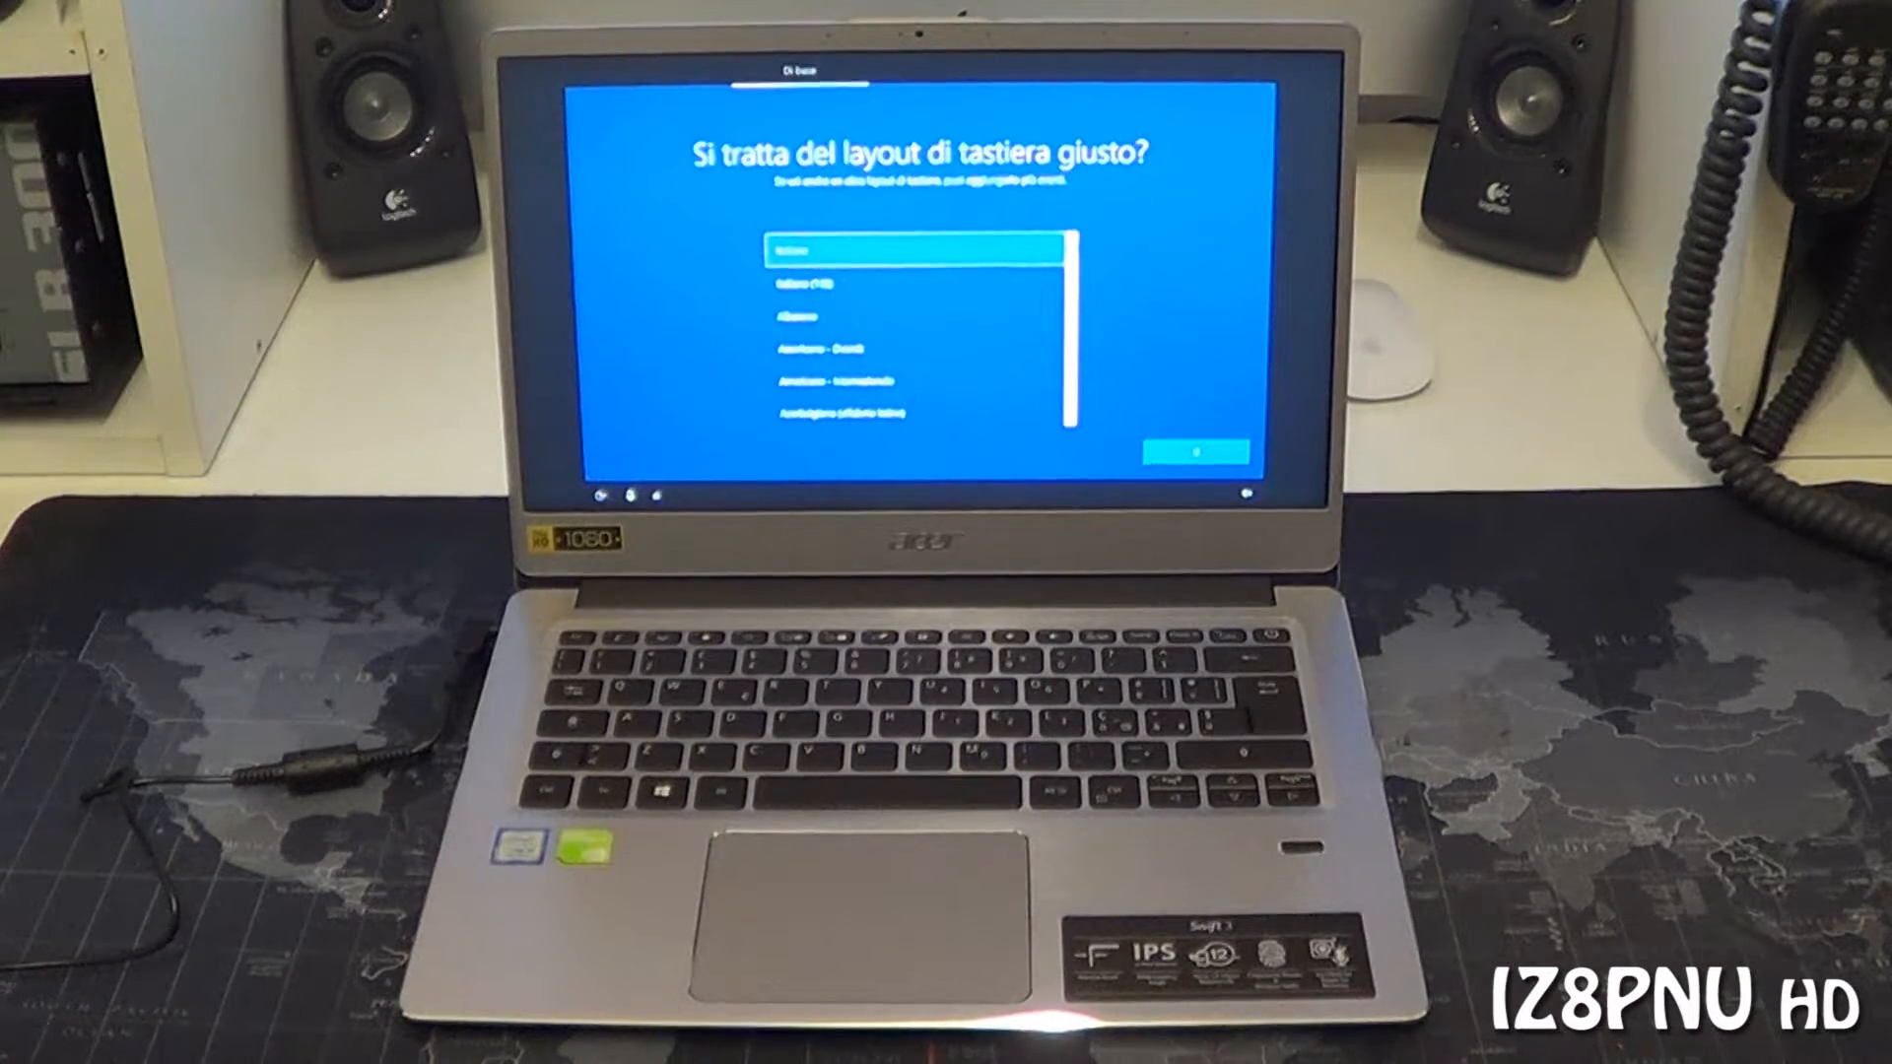
click(1176, 452)
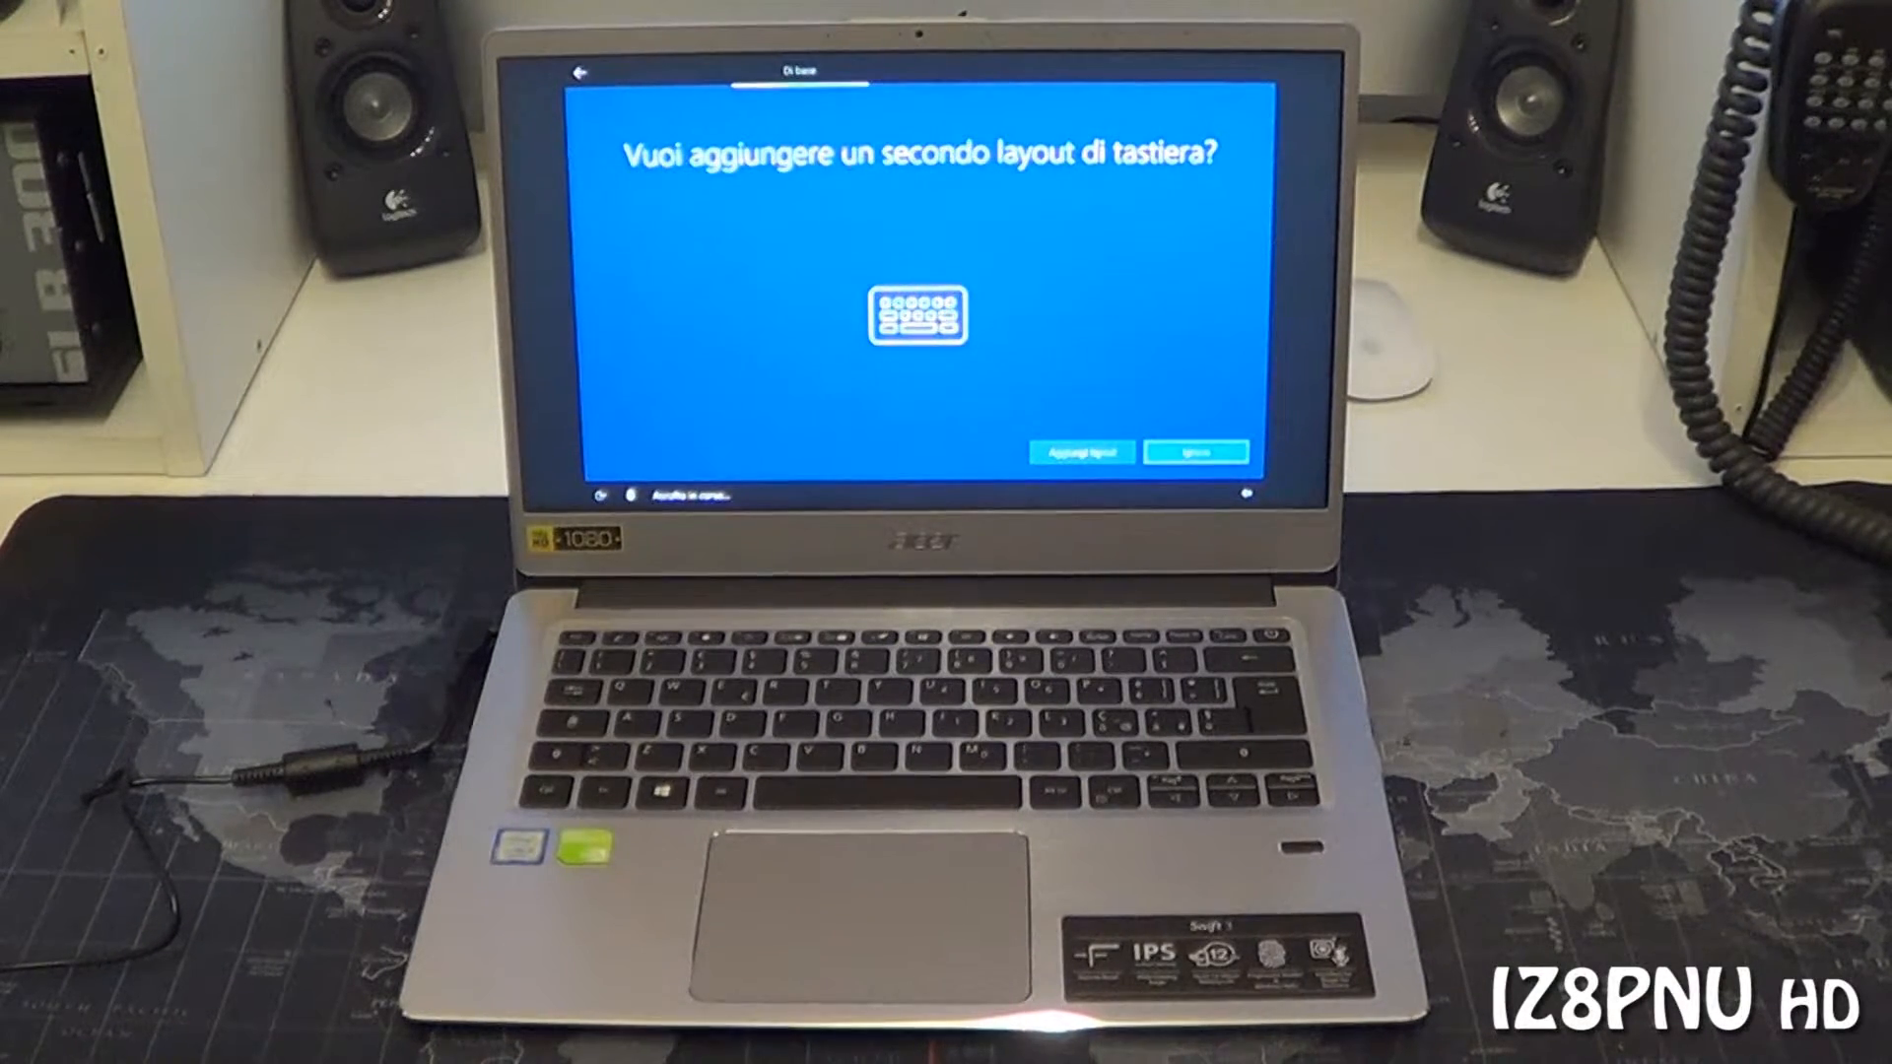
click(1195, 452)
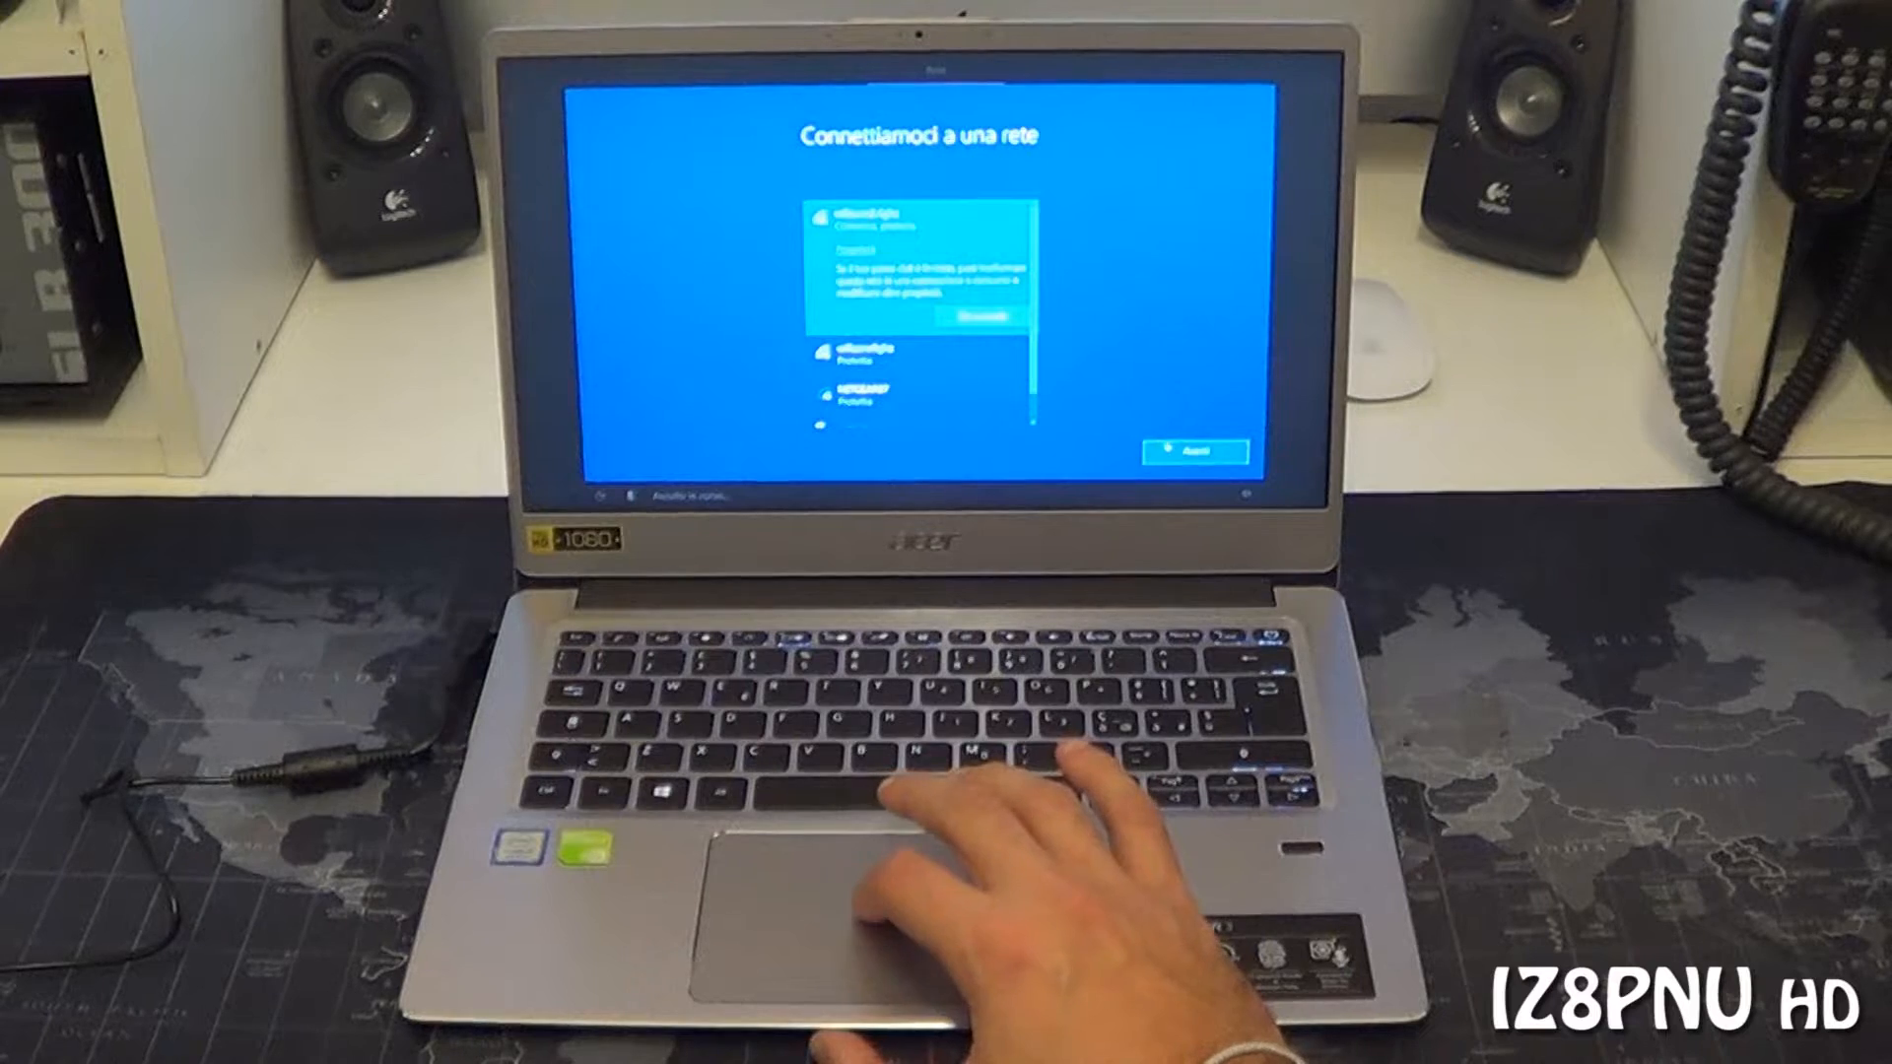
Step: Continue past the connected network and sign in with the Microsoft account password
click(1219, 451)
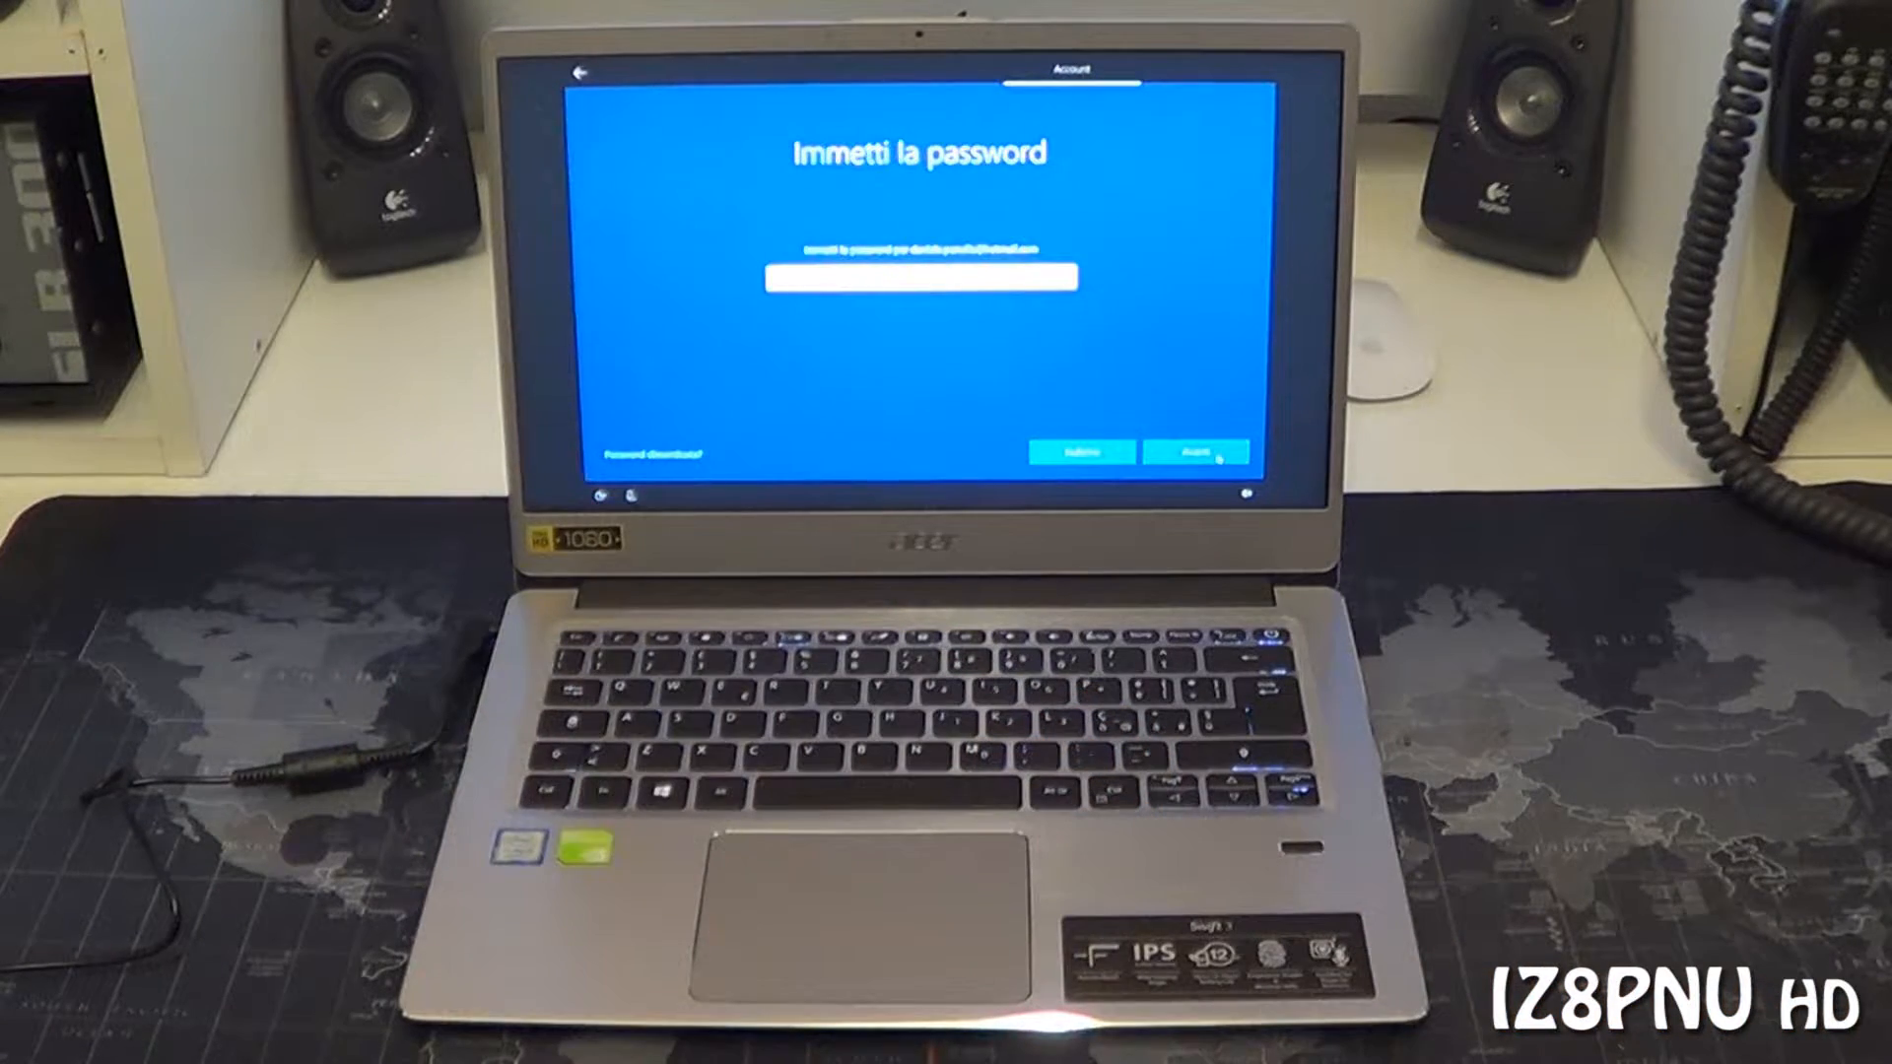
click(1197, 453)
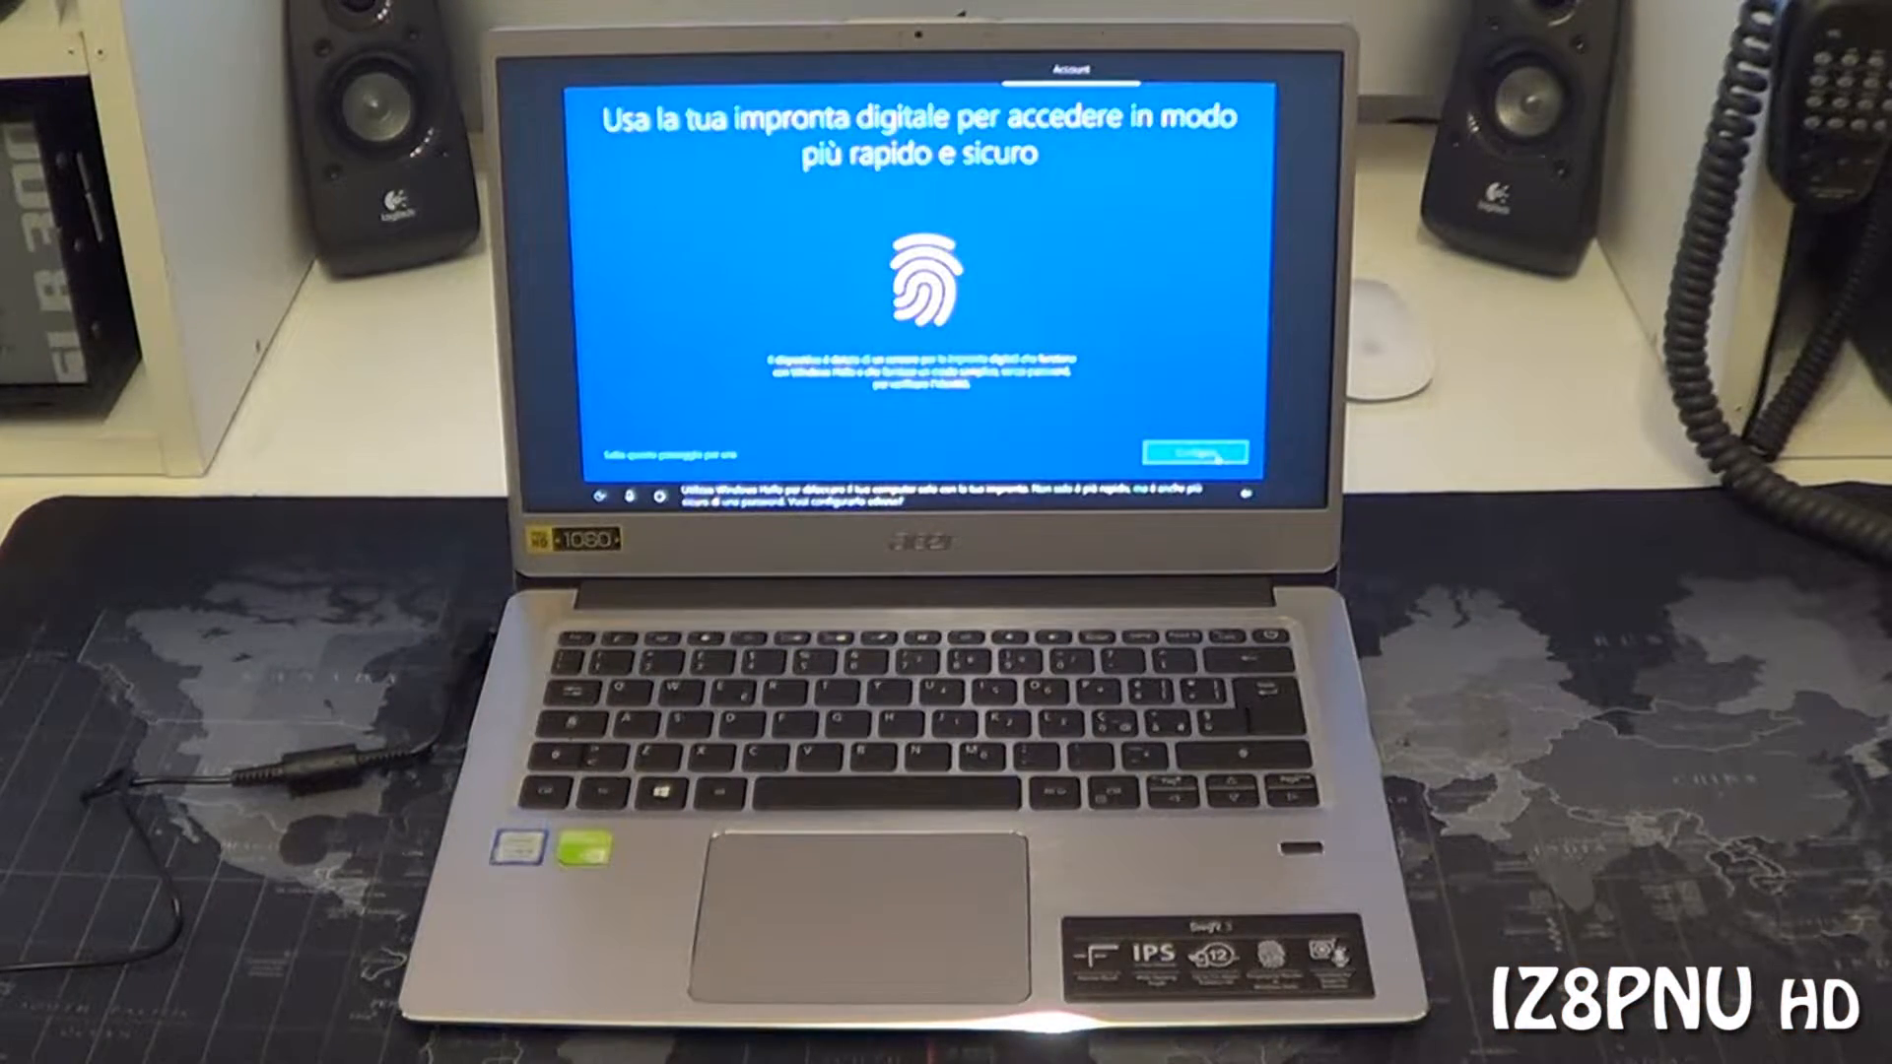